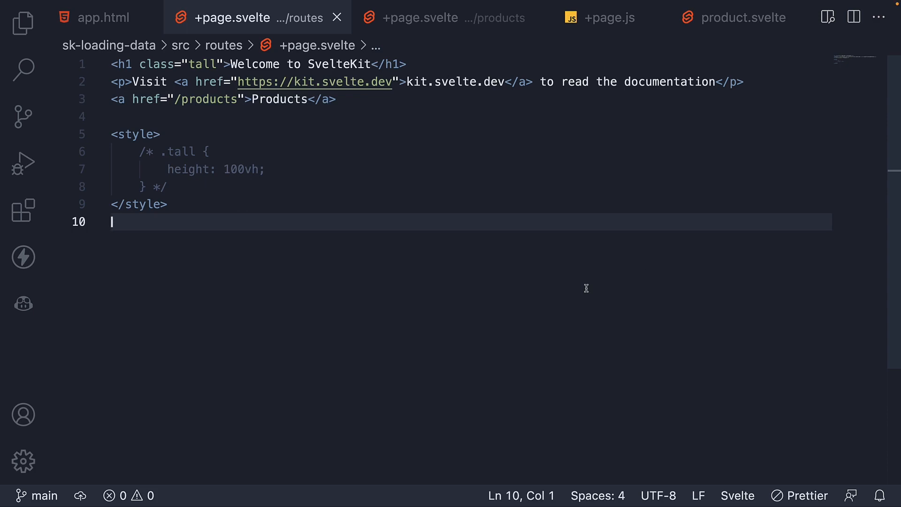
Switch from the +page.svelte editor to Chrome showing localhost:5173
{"action": "left_click", "coordinate": [339, 98]}
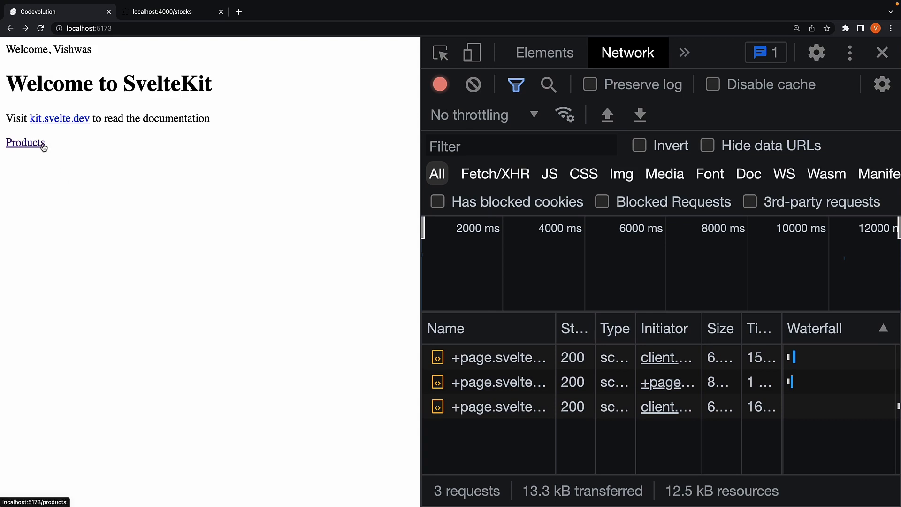
Navigate to the Products page via the home link, then go back to the home page
{"action": "left_click", "coordinate": [24, 143]}
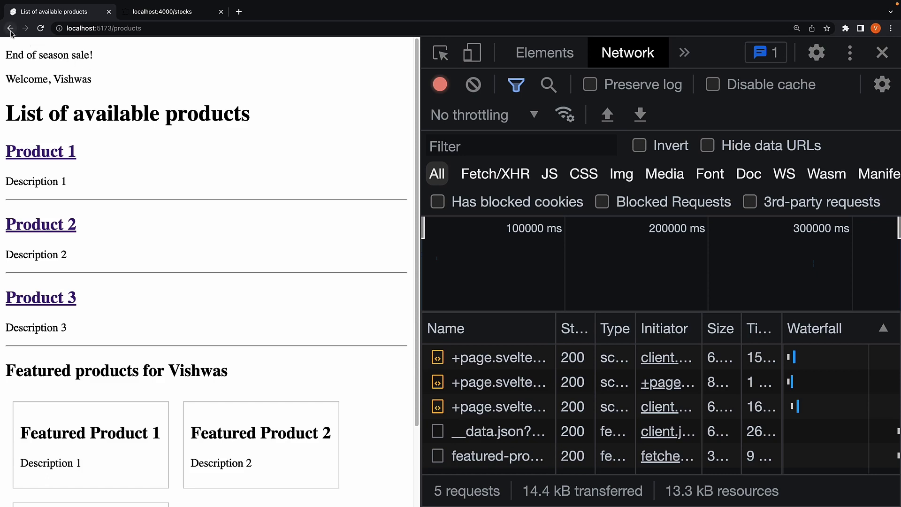
{"action": "left_click", "coordinate": [10, 28]}
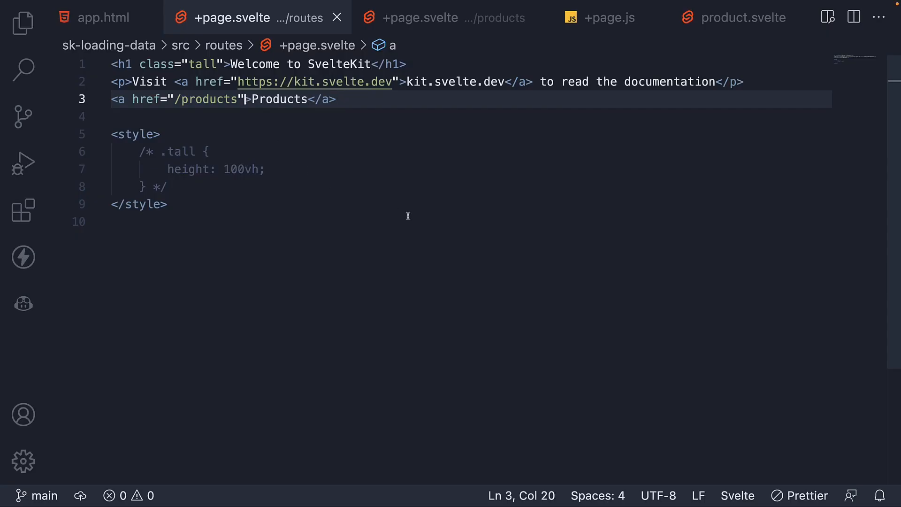
Add data-sveltekit-reload to the Products link via IntelliSense
{"action": "type", "text": "data"}
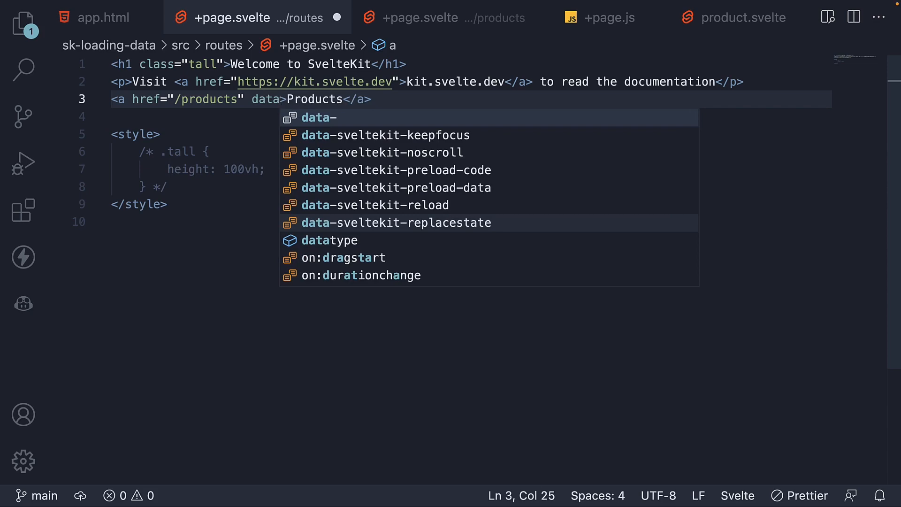
{"action": "left_click", "coordinate": [374, 205]}
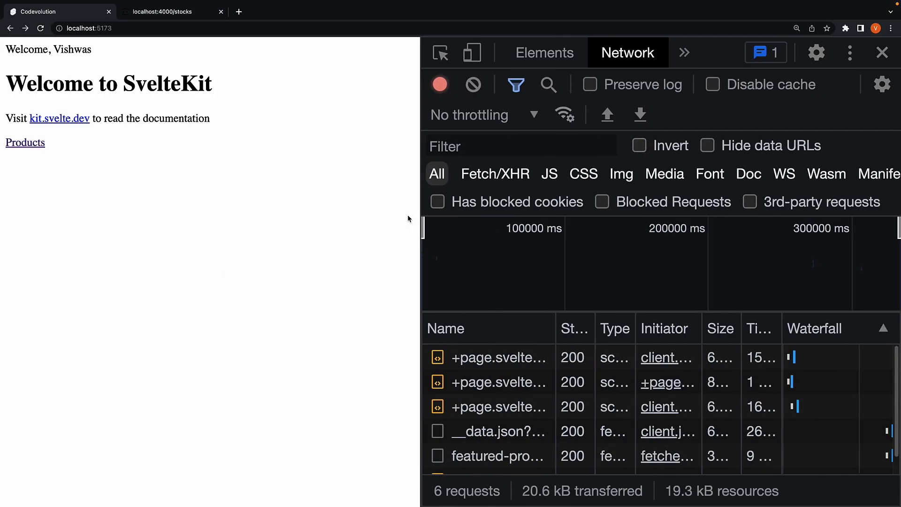
{"action": "mouse_move", "coordinate": [32, 41]}
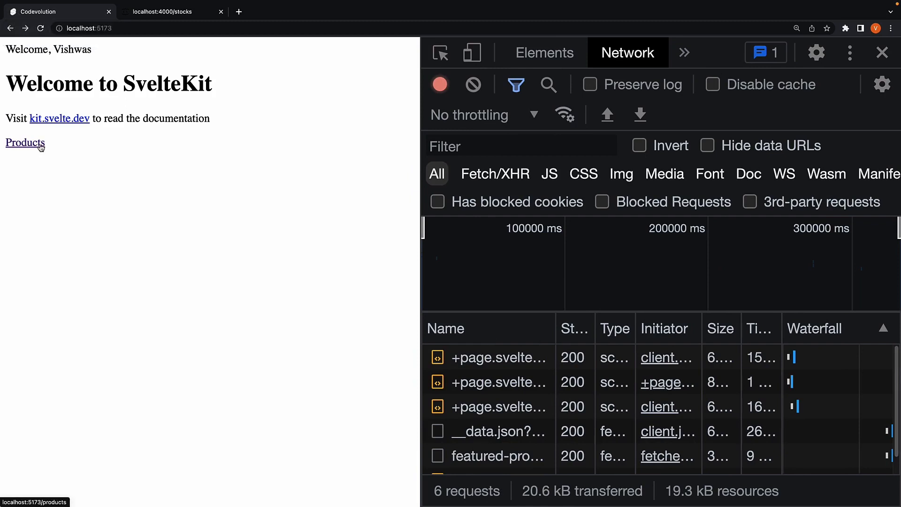
Follow the Products link and watch the Network tab log a full reload
{"action": "left_click", "coordinate": [25, 142]}
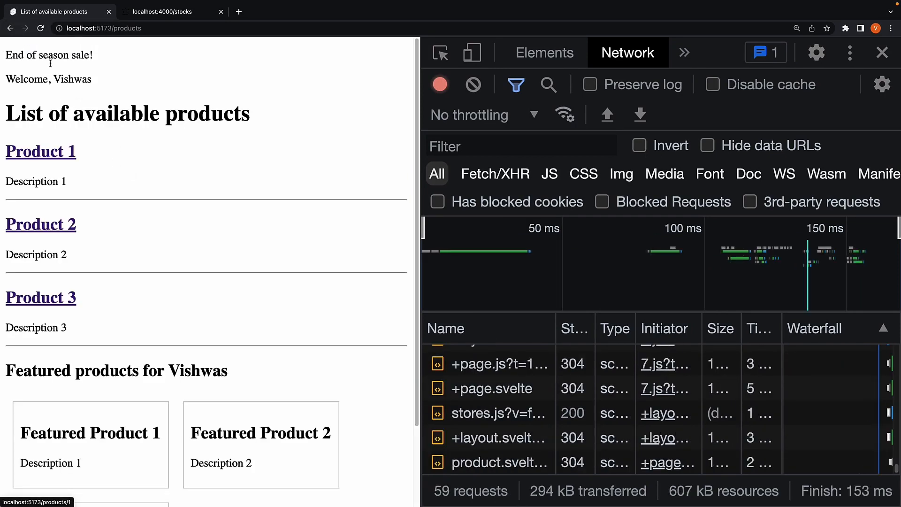
{"action": "mouse_move", "coordinate": [181, 158]}
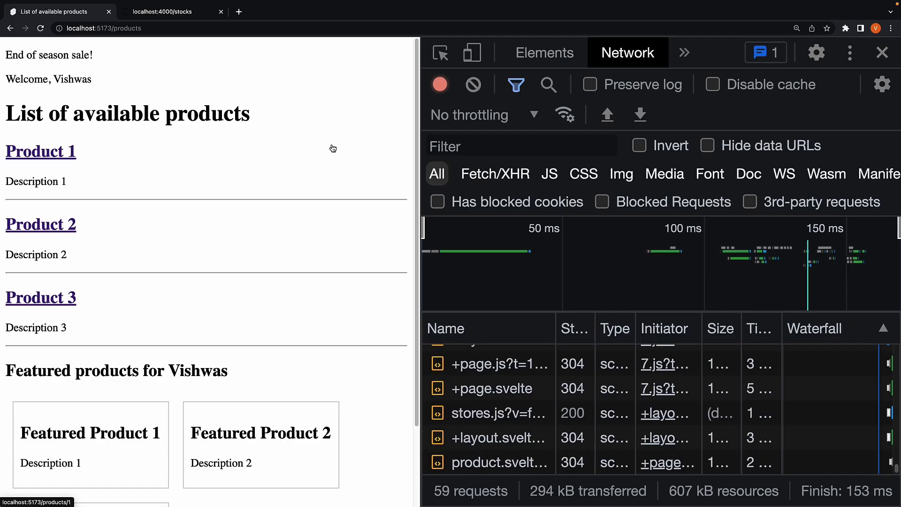
{"action": "mouse_move", "coordinate": [314, 145]}
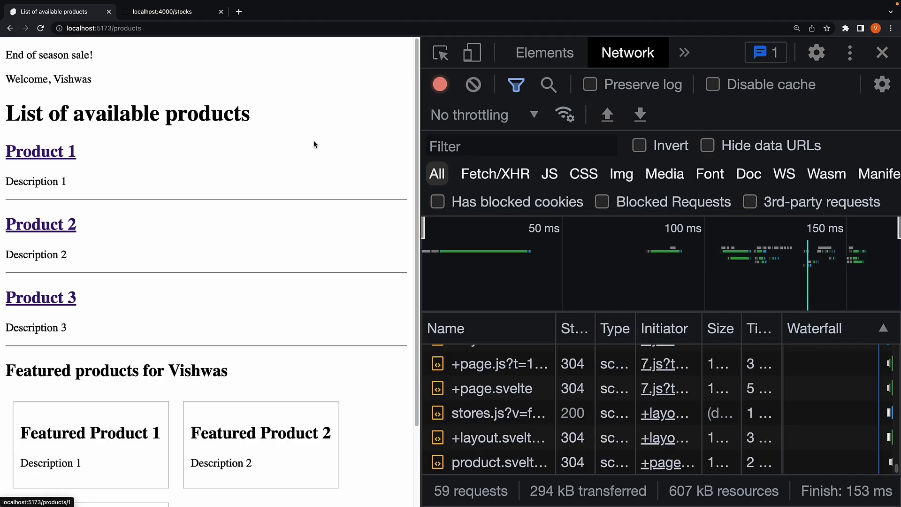
{"action": "mouse_move", "coordinate": [309, 144]}
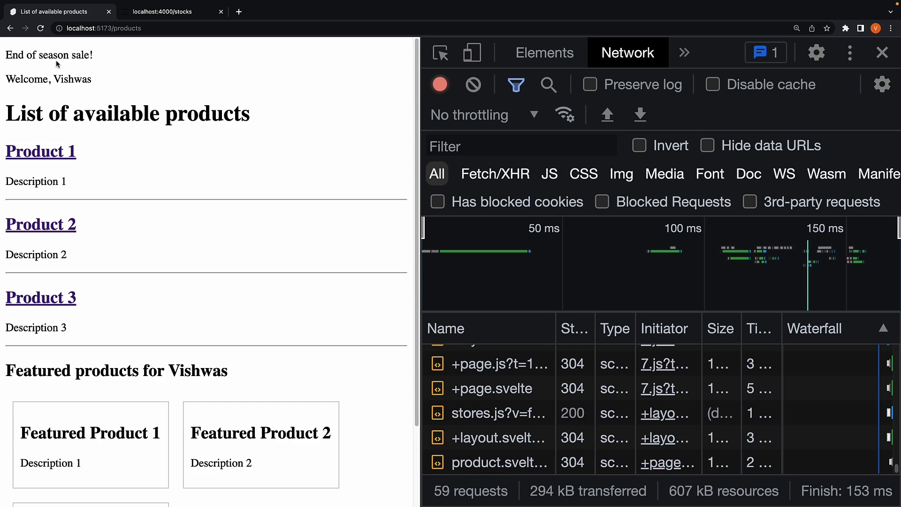
{"action": "mouse_move", "coordinate": [199, 104]}
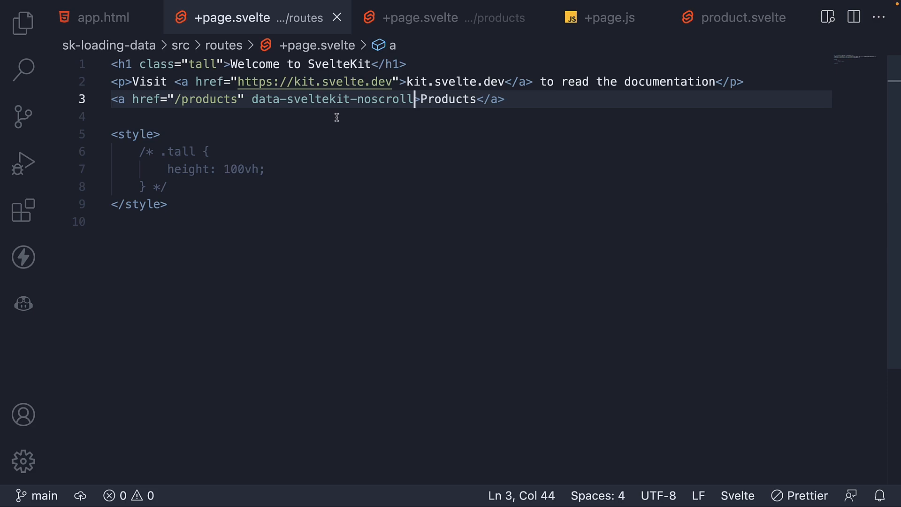
Uncomment the .tall 100vh rule, then bring up products/+layout.svelte
{"action": "left_click_drag", "start_coordinate": [139, 152], "coordinate": [166, 186]}
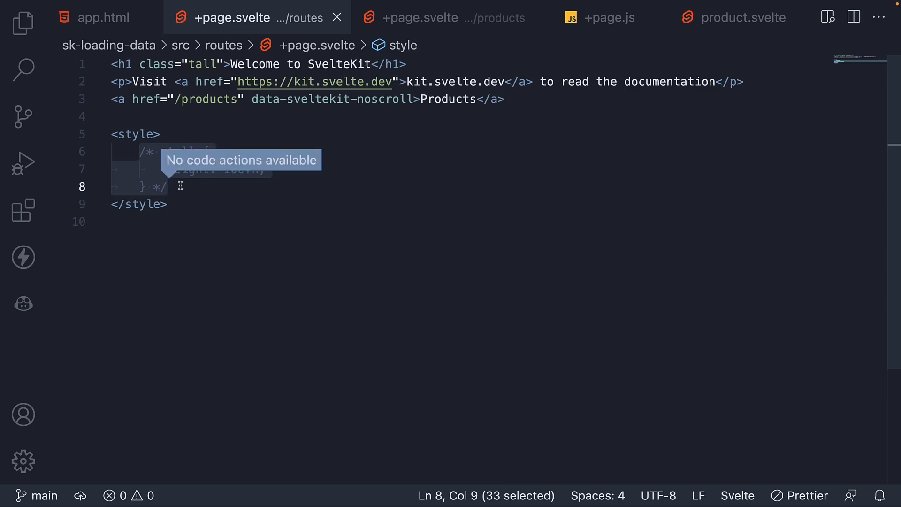
{"action": "left_click", "coordinate": [23, 22]}
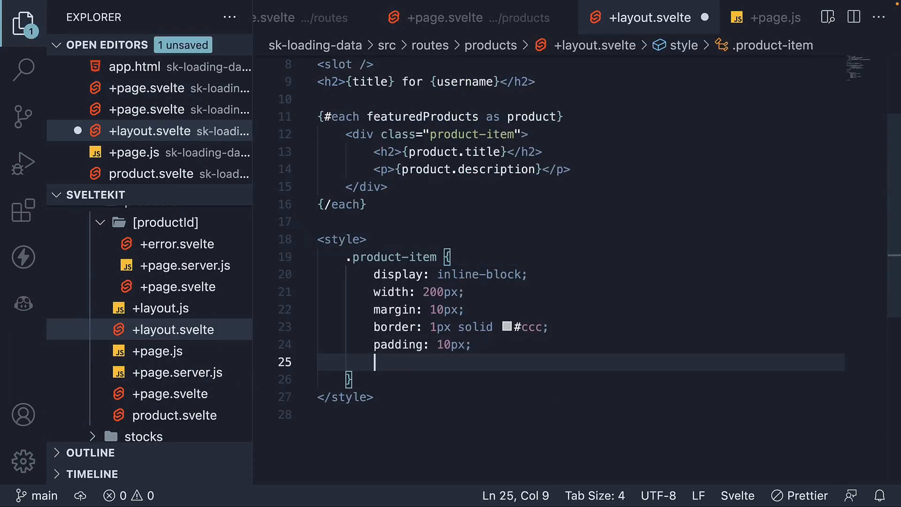
Add height: 100vh to the .product-item rule and save
{"action": "type", "text": "height: ;"}
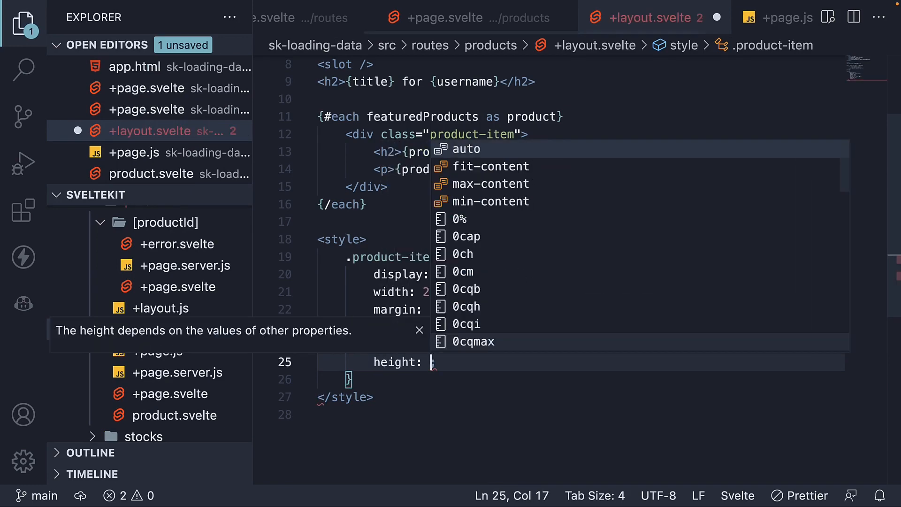
{"action": "type", "text": "100vh"}
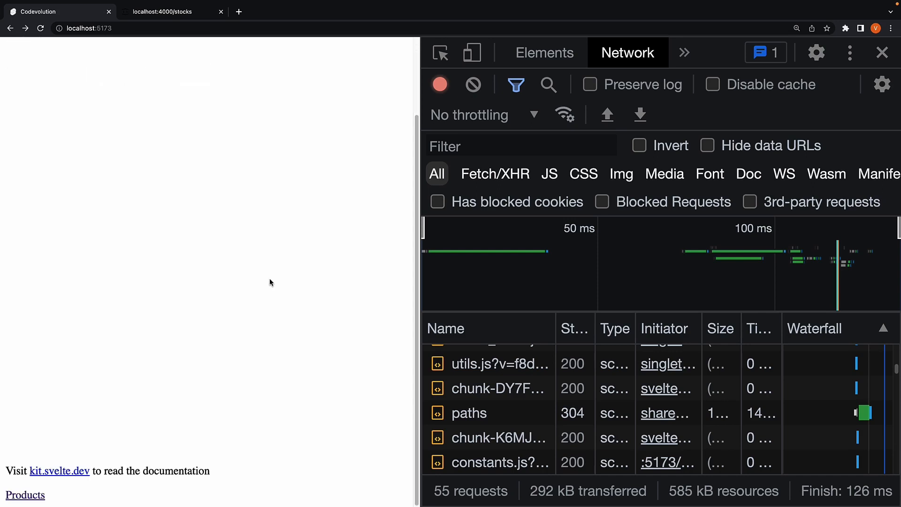
{"action": "mouse_move", "coordinate": [48, 495]}
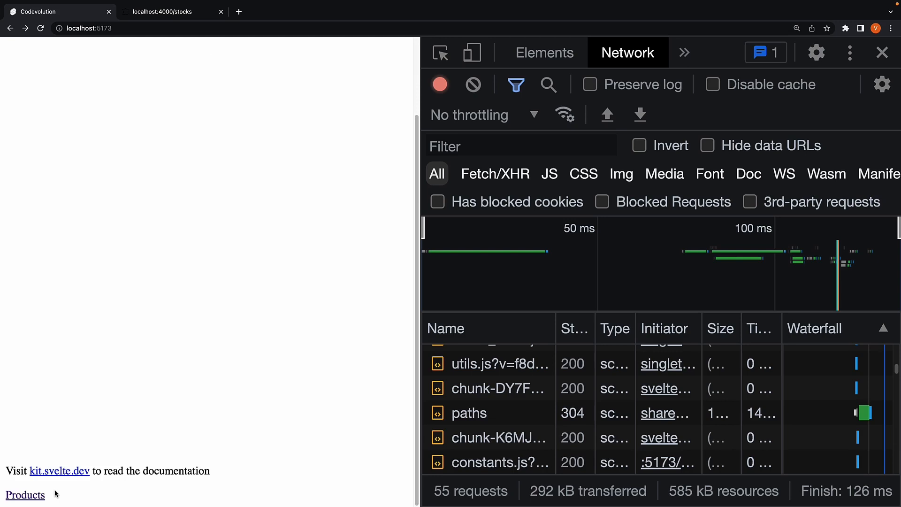
Follow the Products link at the bottom of the tall home page
{"action": "left_click", "coordinate": [25, 495]}
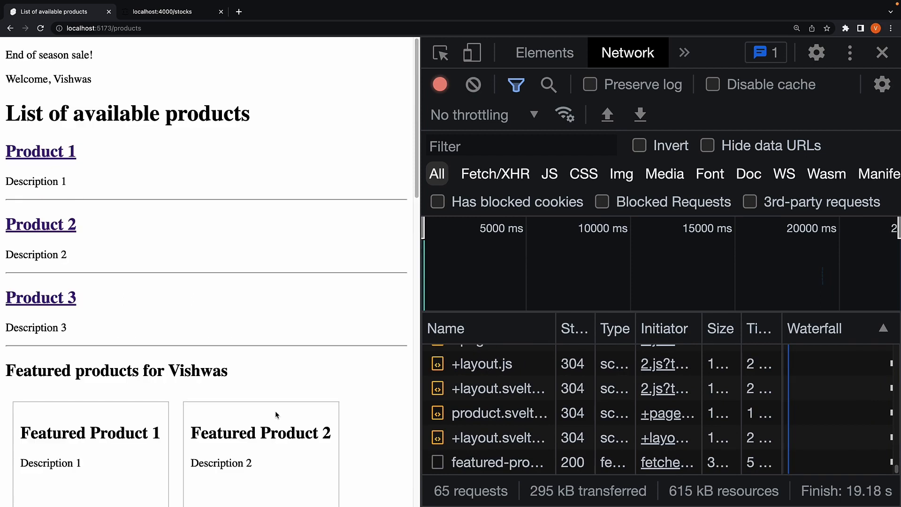
{"action": "mouse_move", "coordinate": [304, 370]}
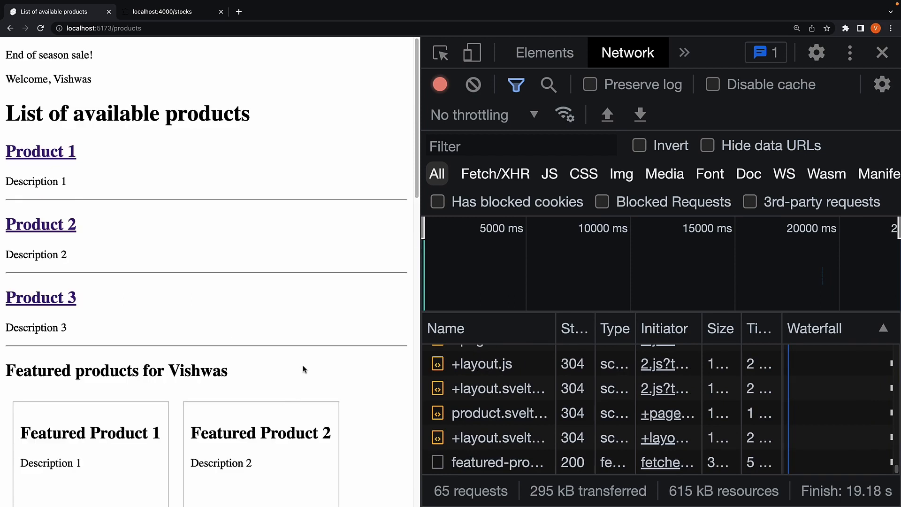
{"action": "mouse_move", "coordinate": [312, 358]}
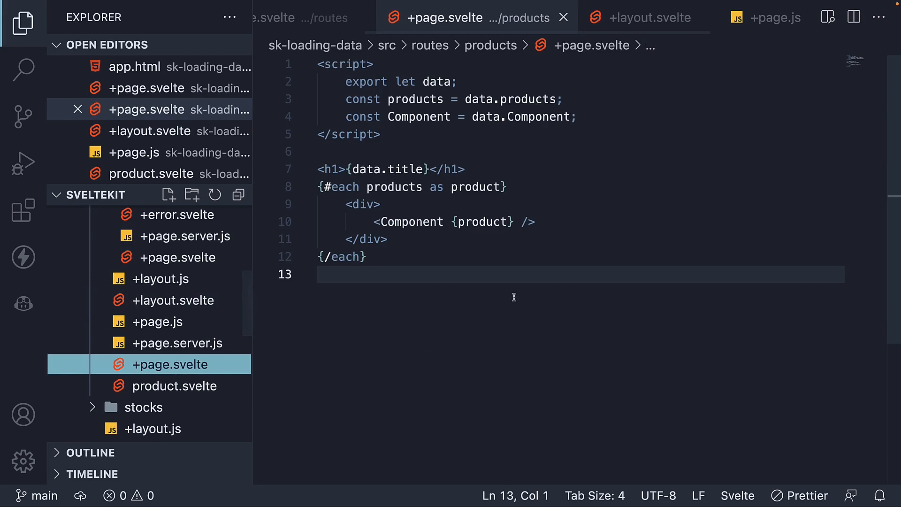
Select src/routes/+page.svelte in the Explorer
{"action": "scroll", "scroll_direction": "down", "scroll_amount": 3}
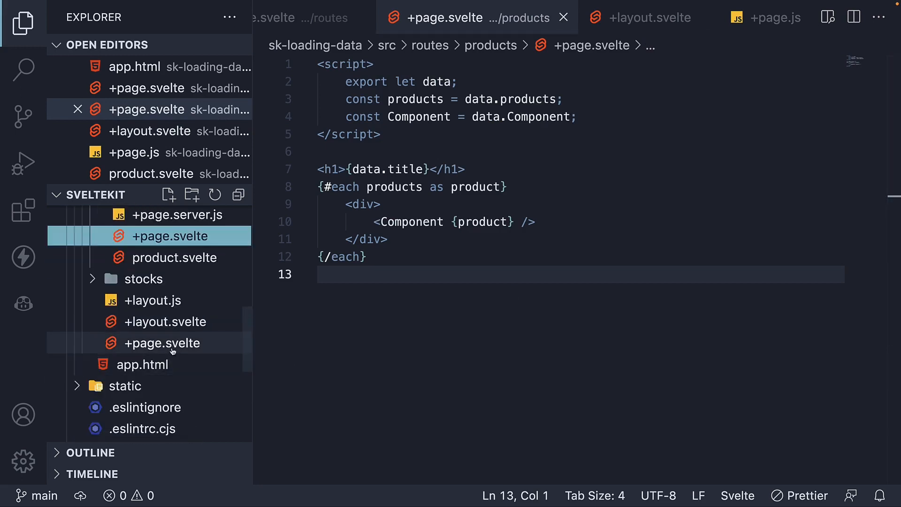
{"action": "left_click", "coordinate": [163, 343]}
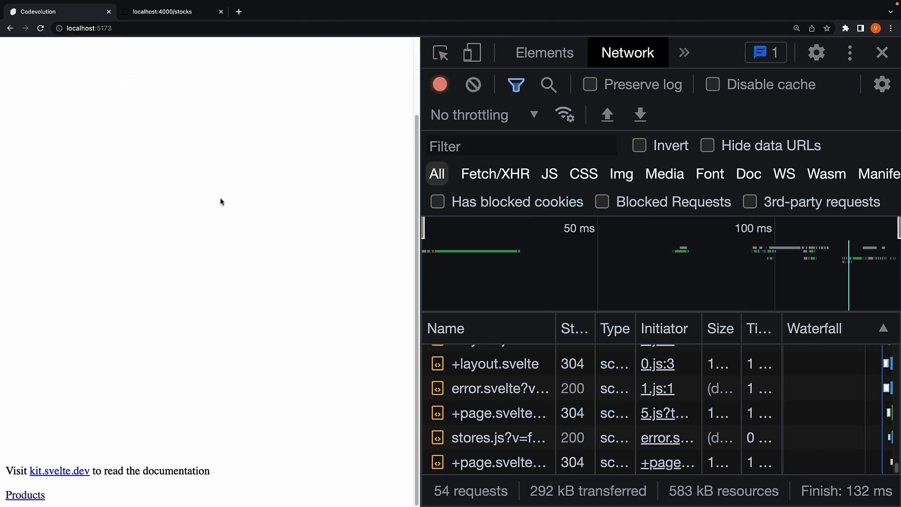
{"action": "mouse_move", "coordinate": [25, 494]}
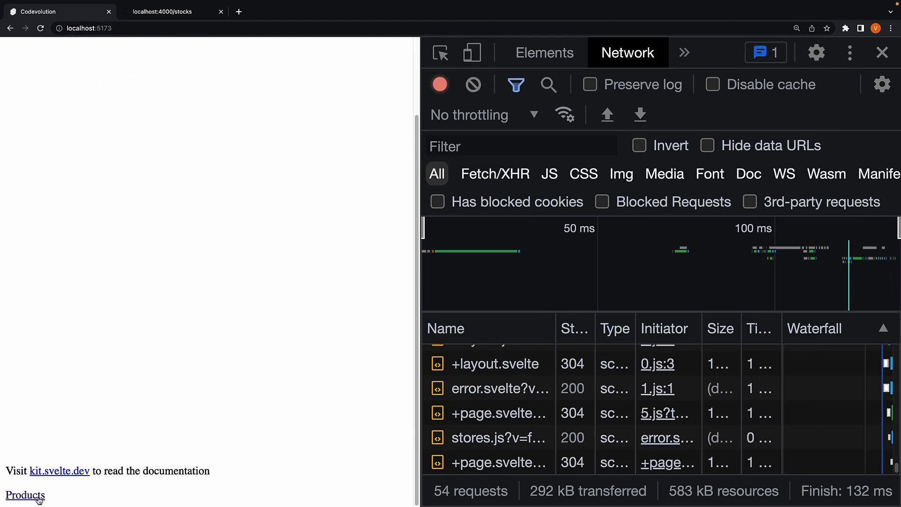
Follow the Products link from the scrolled-down home page to check scroll position
{"action": "left_click", "coordinate": [24, 496]}
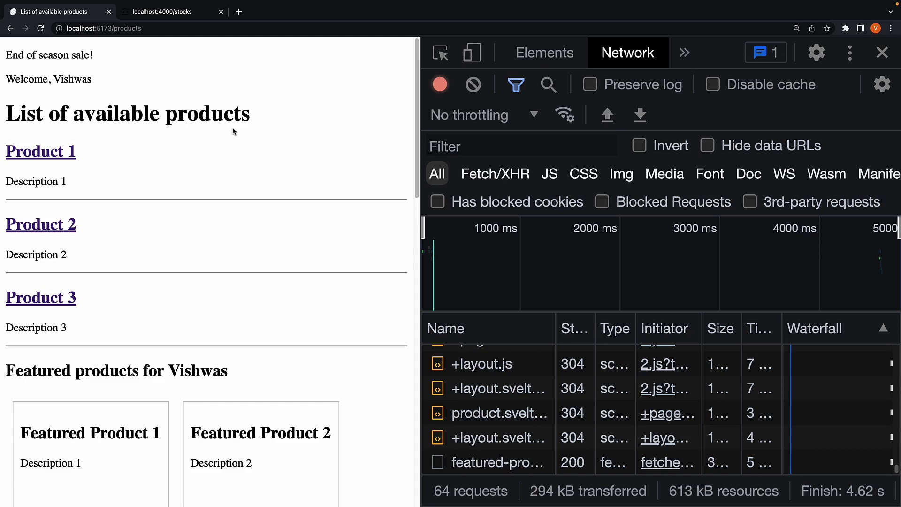